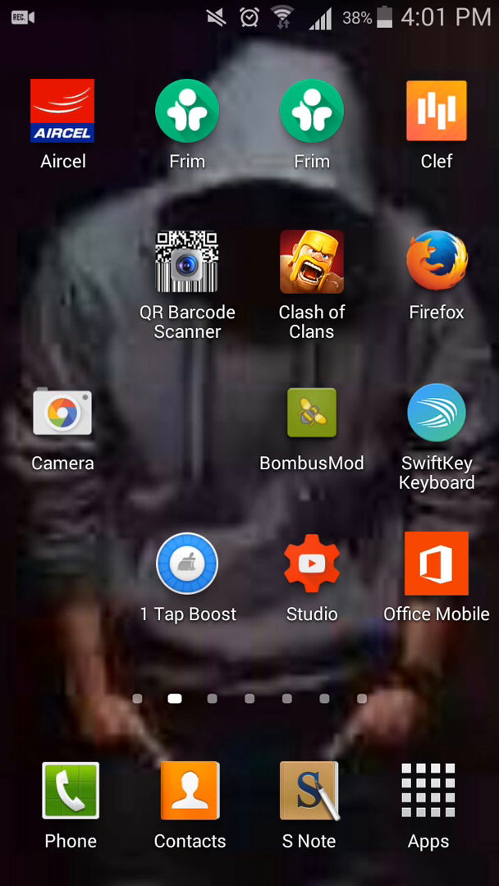
Launch UC Browser from the app list and land on its start page of shortcut tiles.
left_click(428, 791)
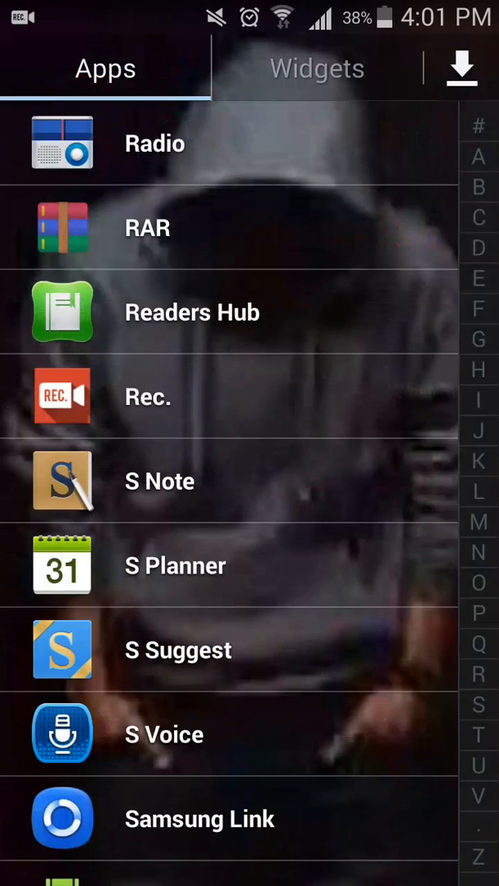
scroll("down", 3)
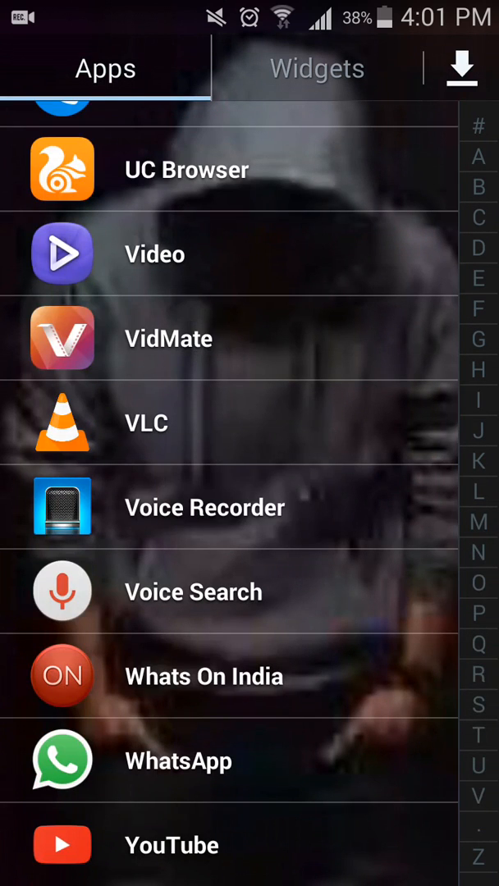
left_click(62, 169)
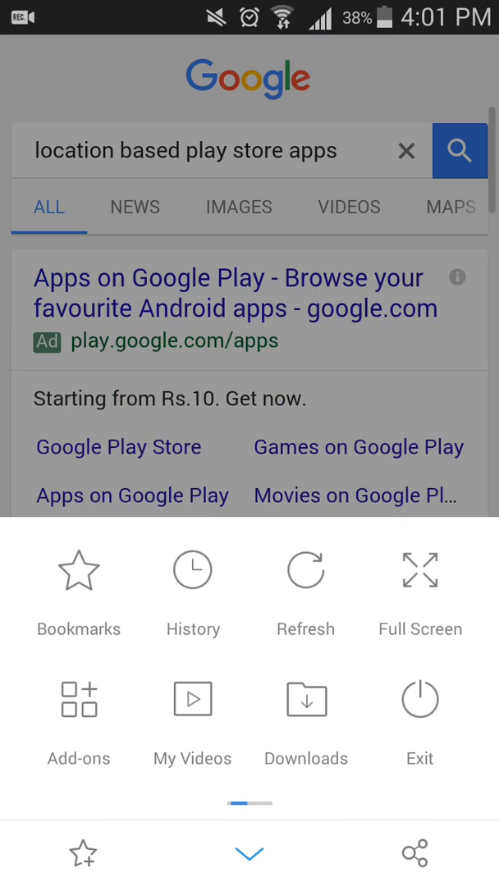
left_click(249, 853)
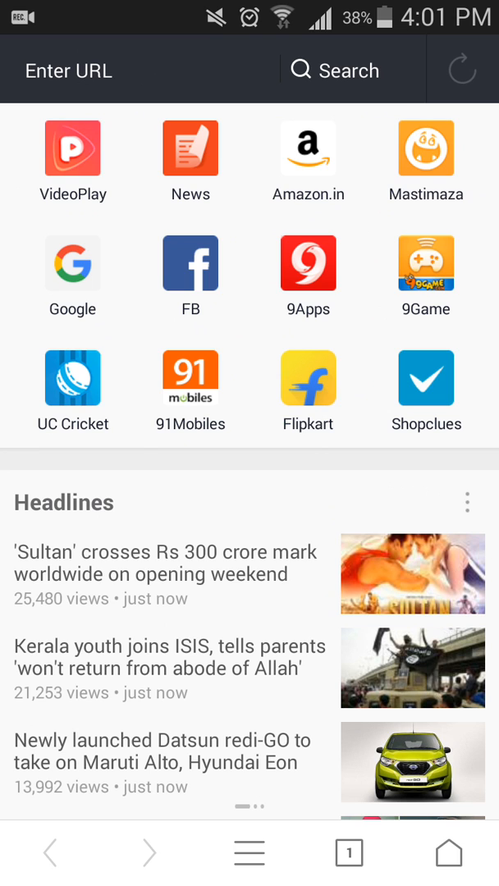
Reach Browsing Settings through the main menu's Settings entry.
left_click(249, 852)
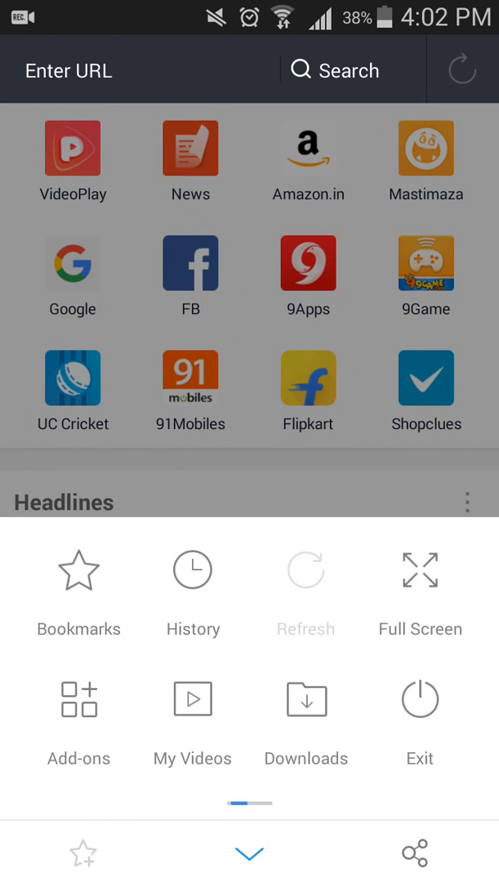
scroll("left", 3)
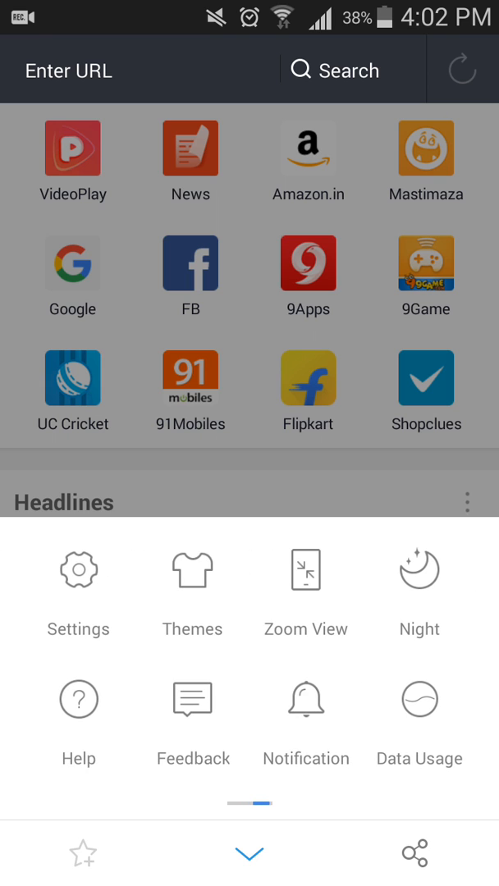
left_click(78, 589)
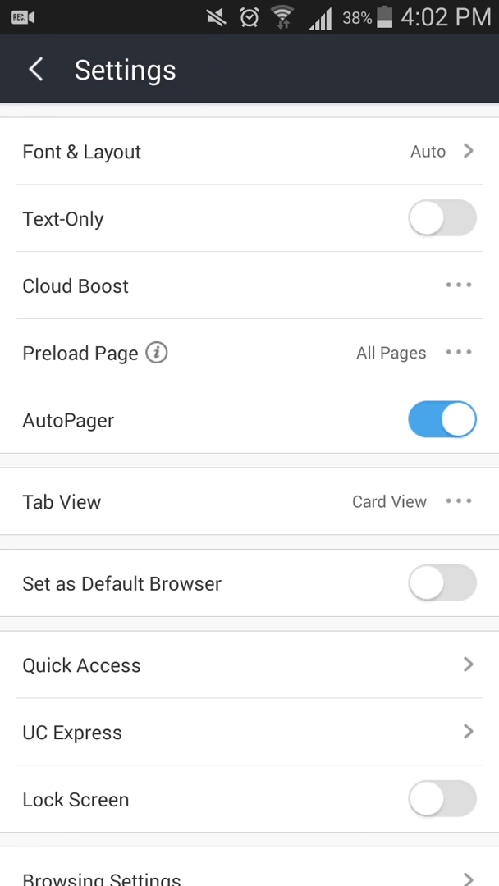
scroll("down", 3)
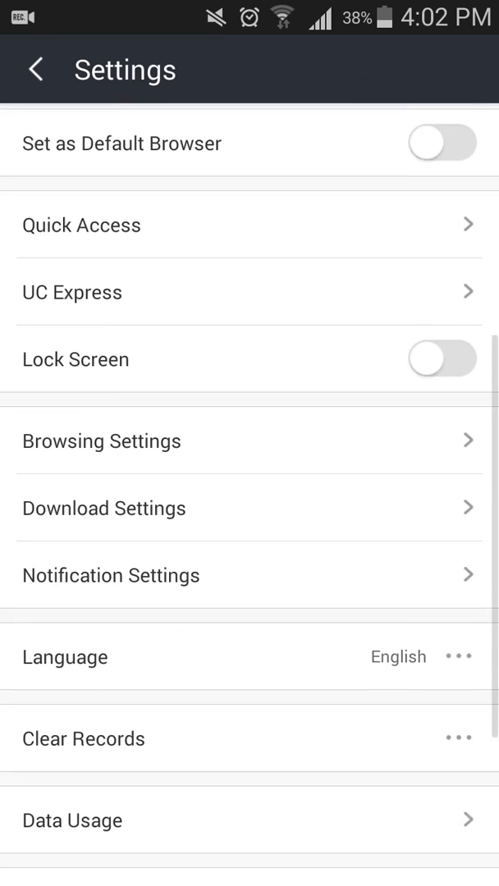
scroll("down", 3)
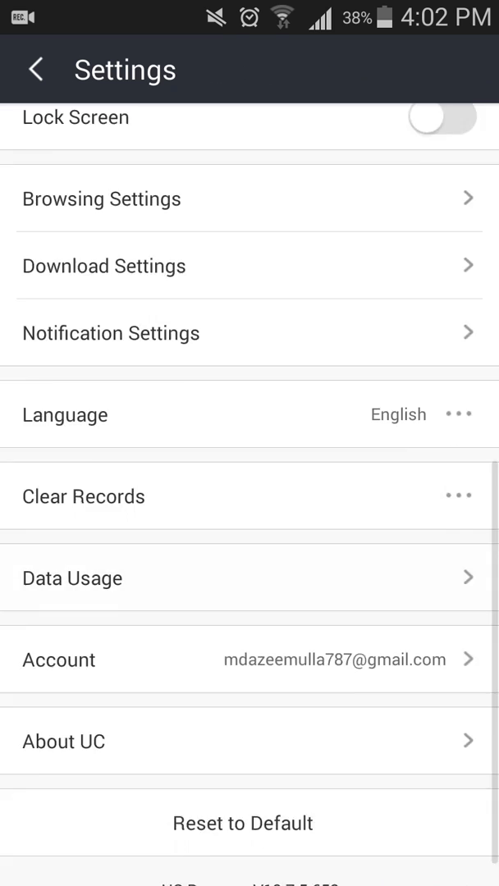
left_click(102, 199)
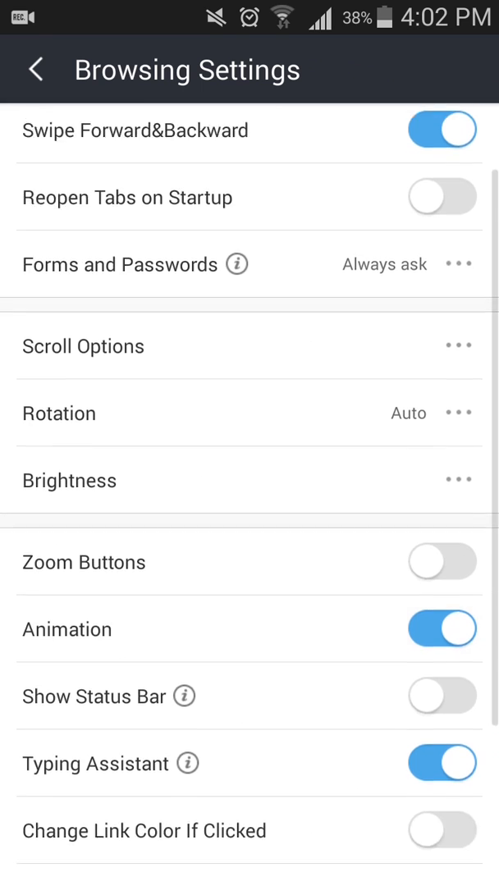
In Website Preferences (UA) set google, twitter and yahoo to Desktop, then return to Settings.
scroll("down", 3)
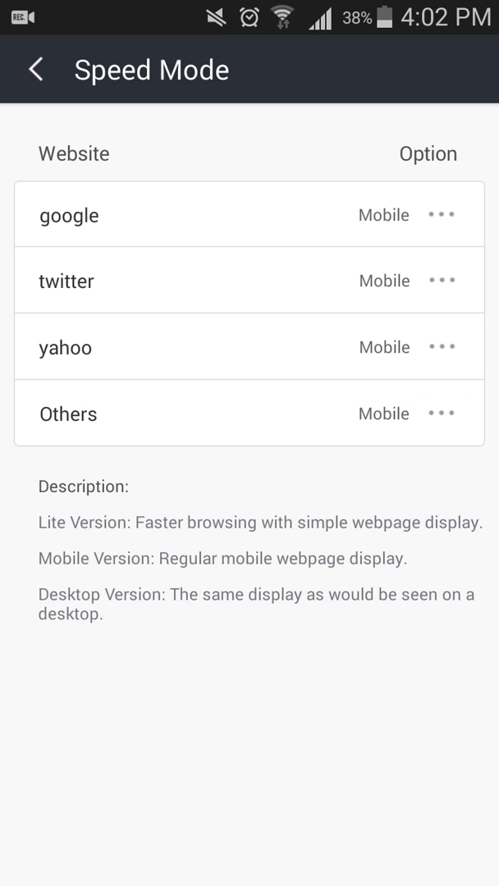
left_click(441, 215)
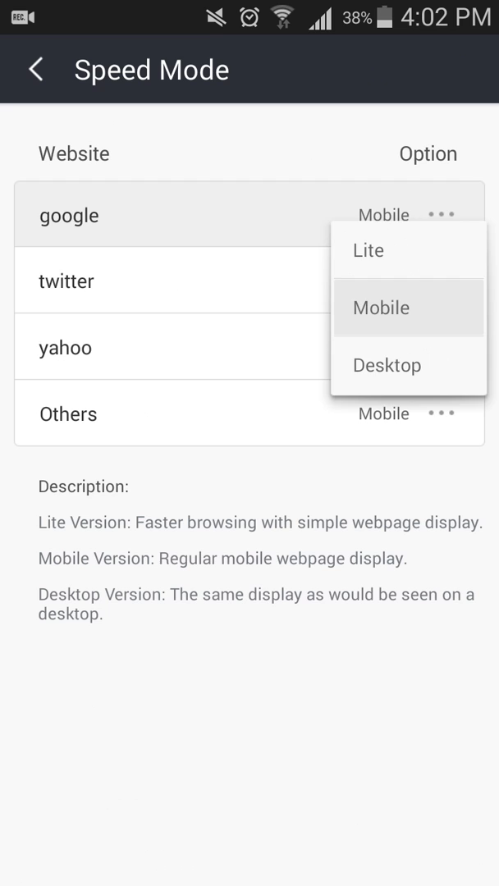
left_click(386, 365)
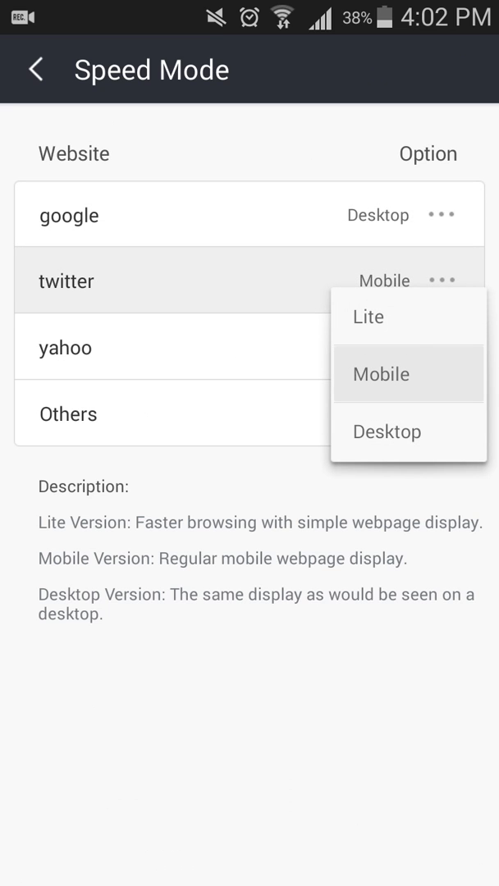
left_click(386, 432)
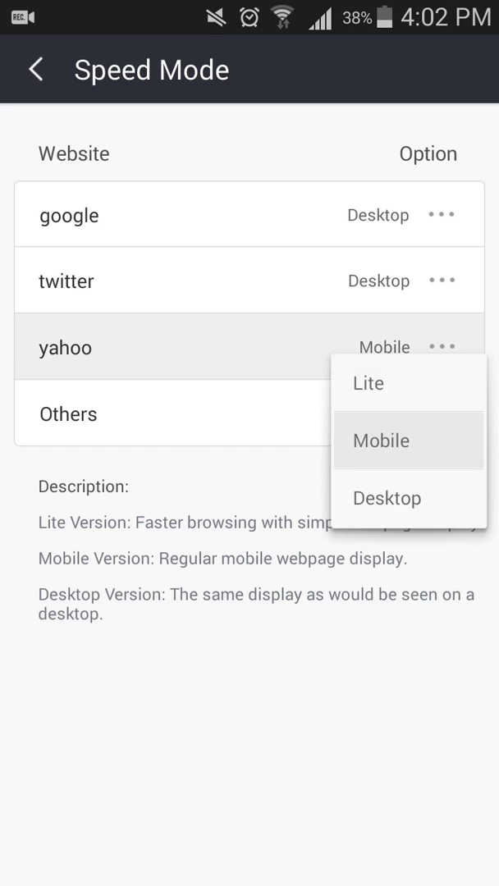
left_click(385, 498)
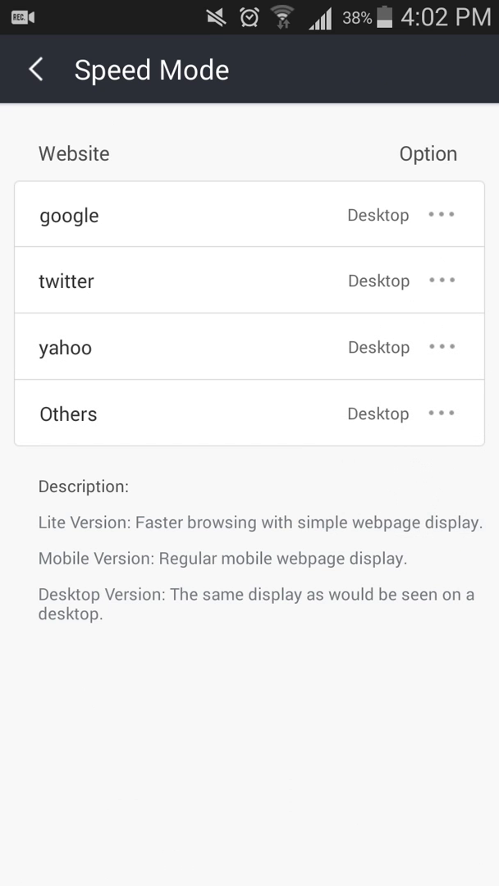
left_click(37, 69)
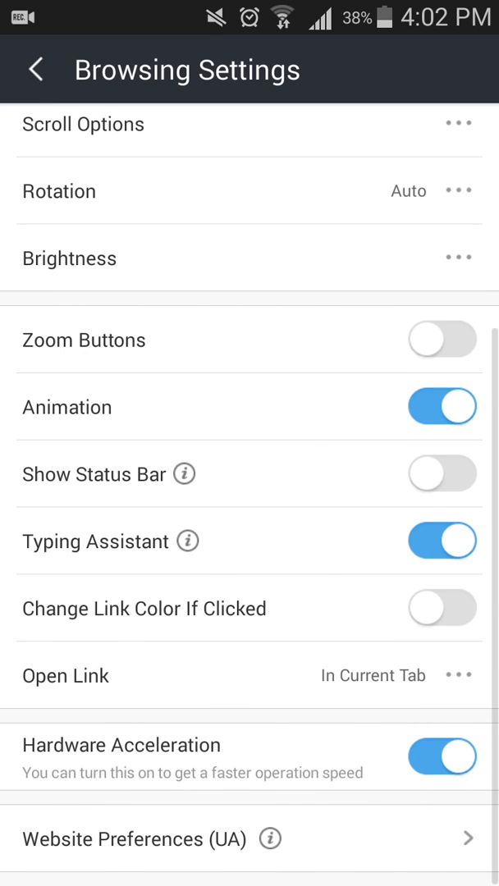
left_click(35, 69)
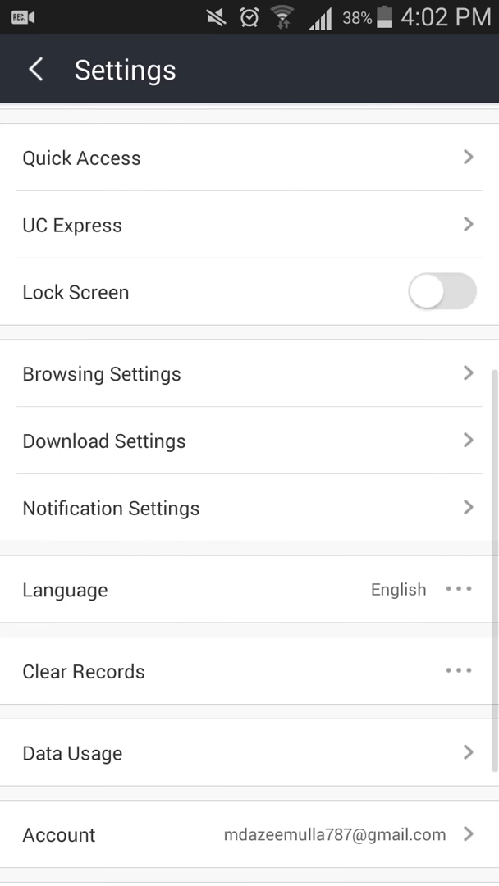
Search for free Skype and open the Download Skype for Desktop Computer result.
scroll("down", 3)
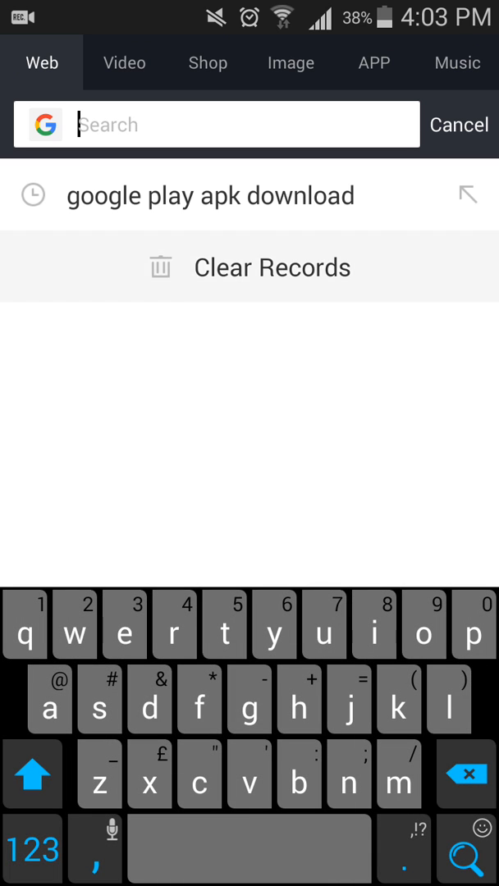
type("free skp")
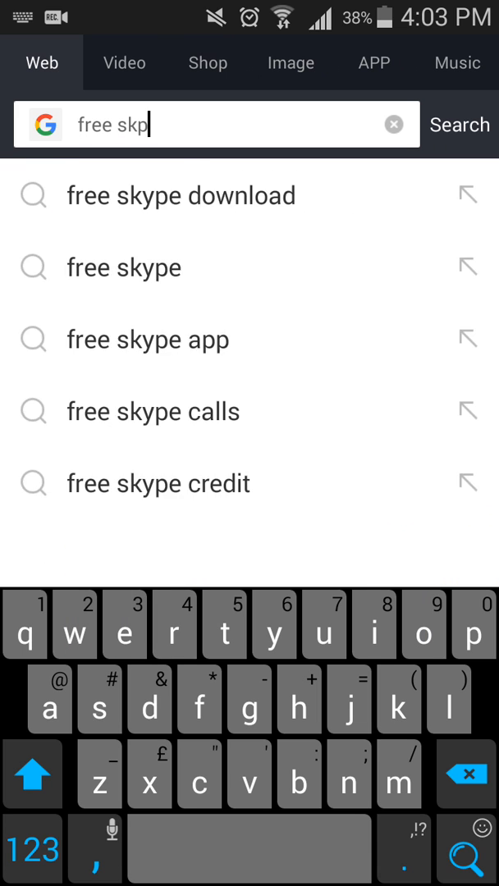
type("ye p")
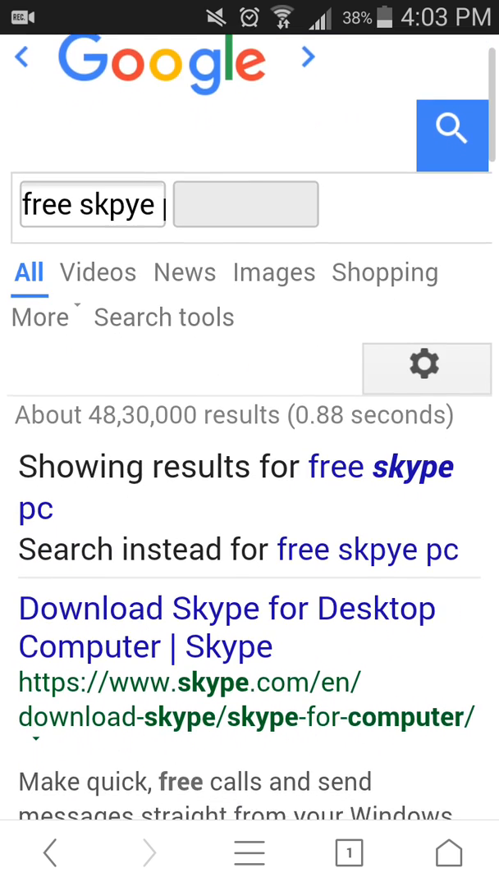
scroll("down", 3)
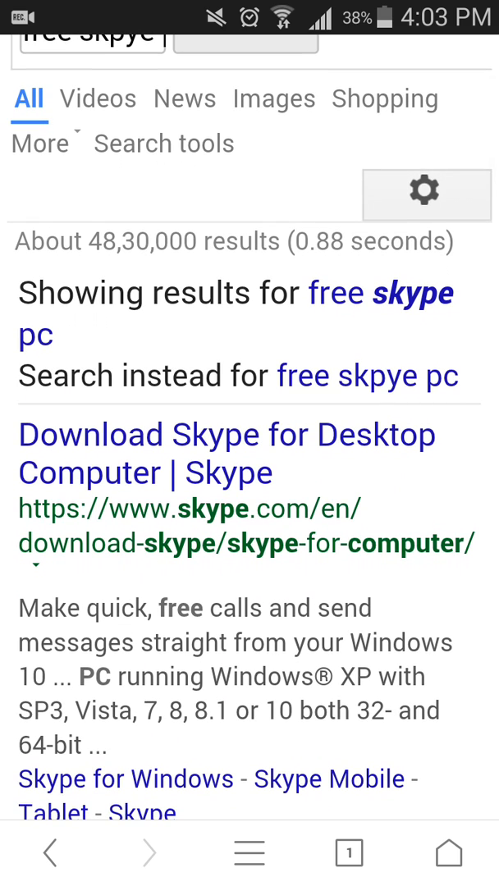
left_click(227, 454)
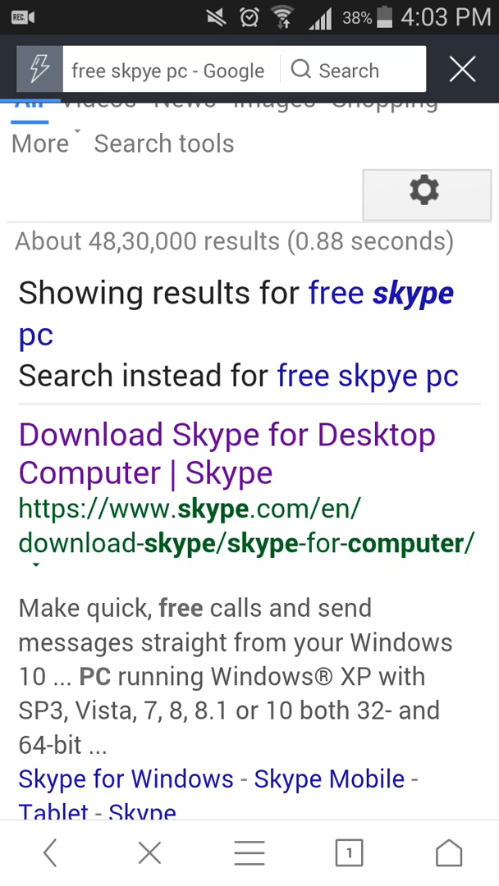
left_click(228, 454)
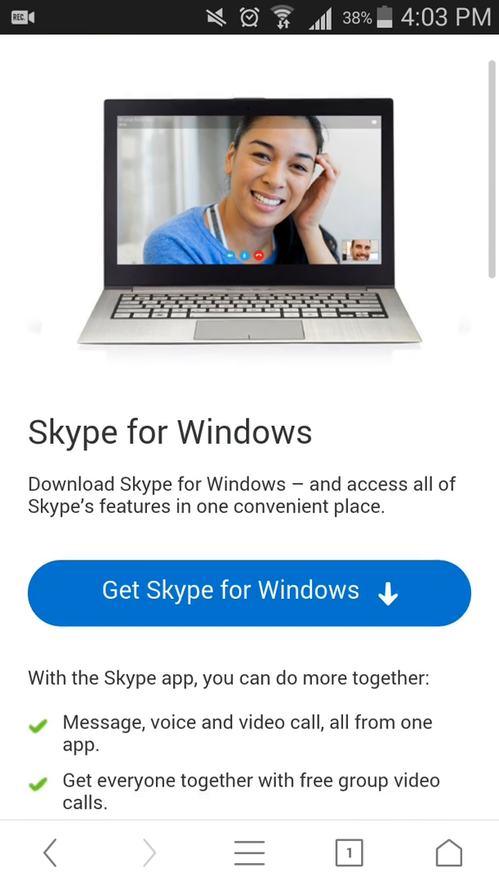
Look through the Skype for Windows page and start a new query in the address bar.
scroll("down", 3)
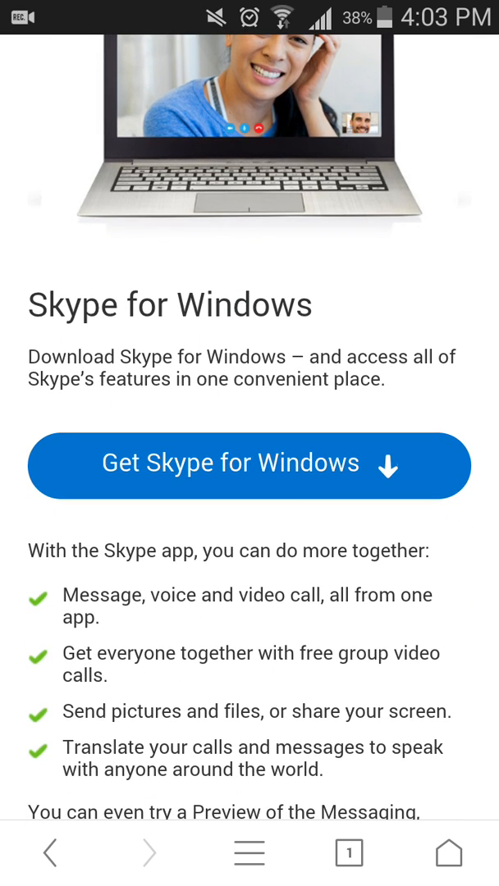
scroll("down", 3)
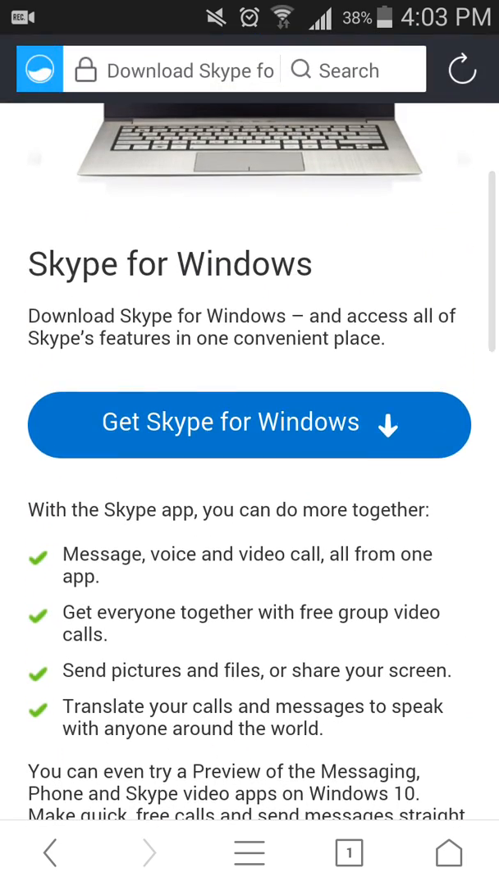
left_click(248, 425)
type("free skp")
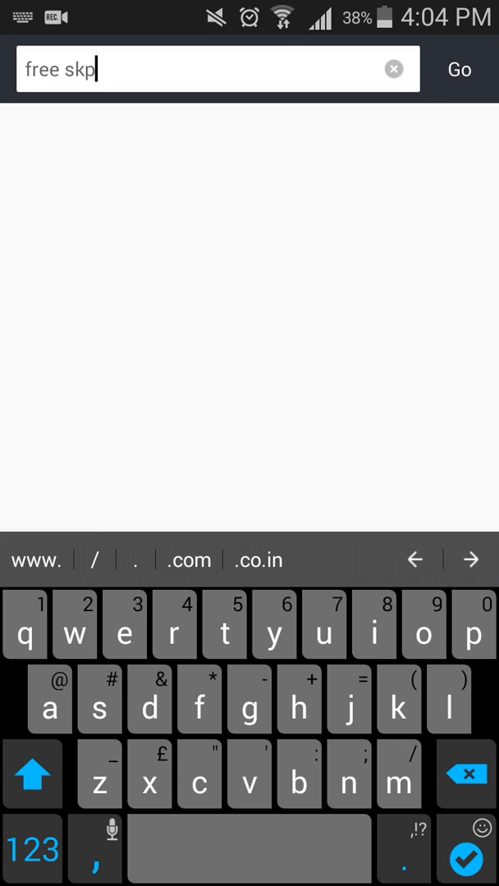
Search 'free skype for mac', open the skype.com result and start the Skype for Mac download.
key("BackSpace")
type("ype for mac")
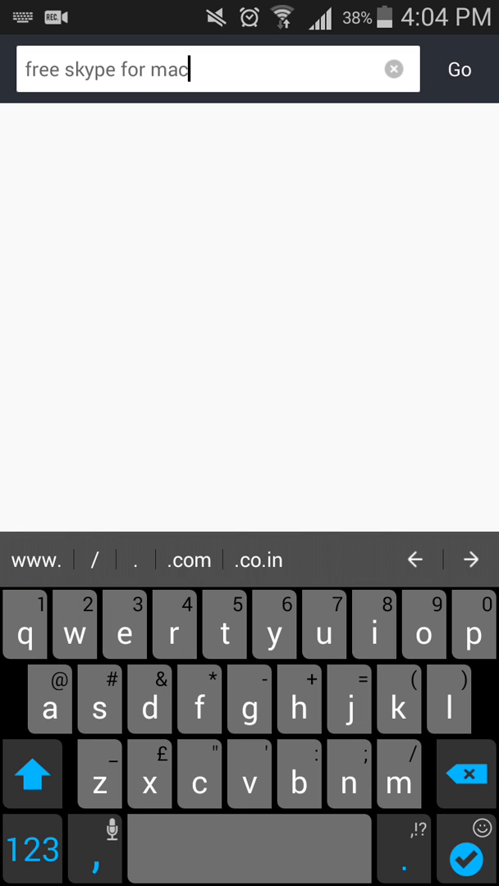
left_click(459, 69)
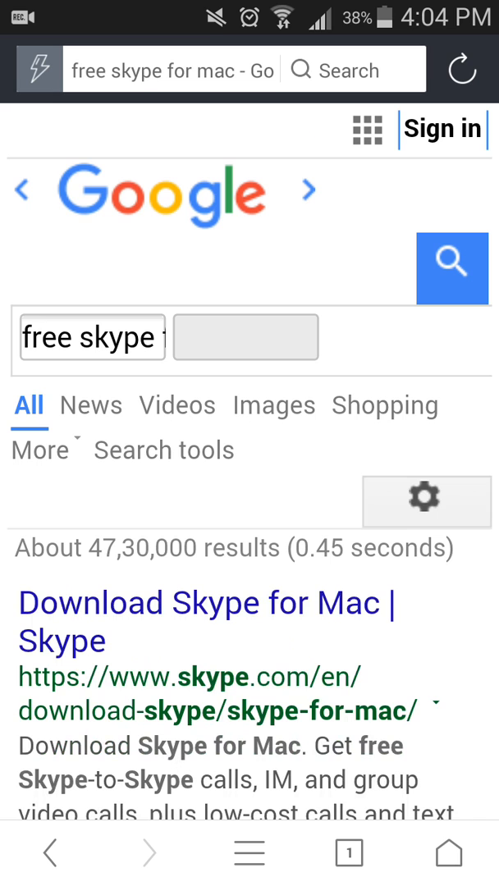
scroll("down", 3)
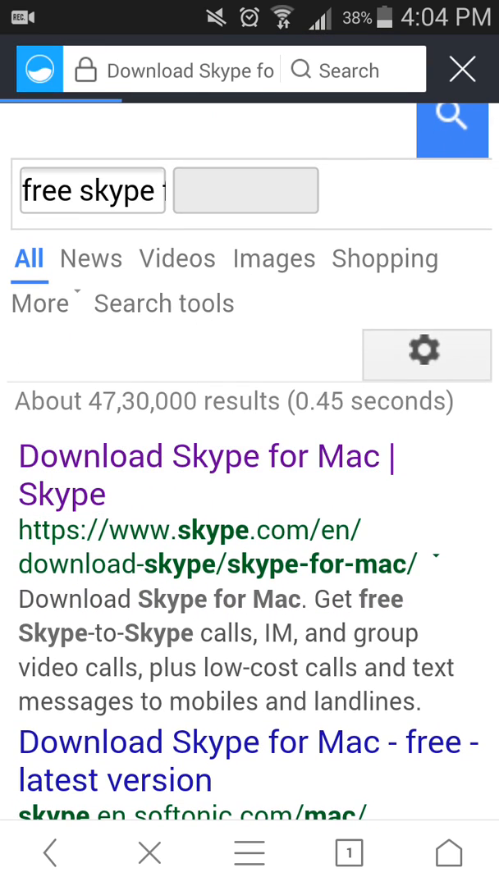
left_click(203, 475)
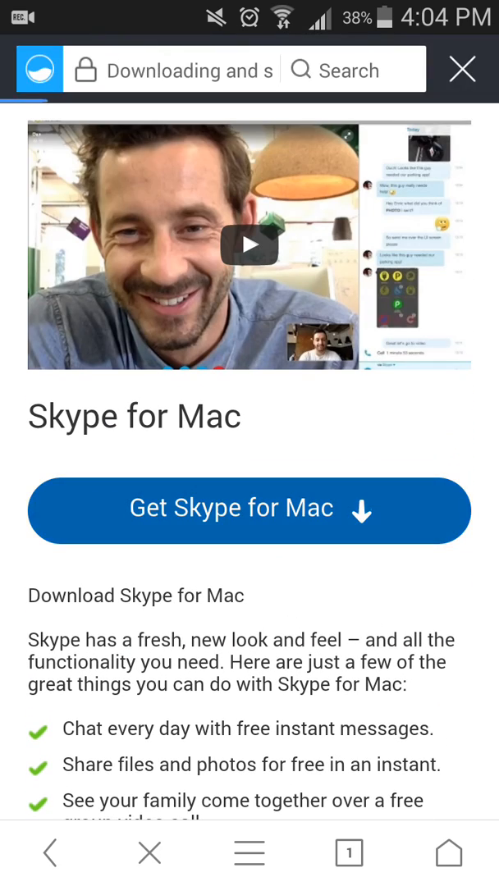
left_click(249, 510)
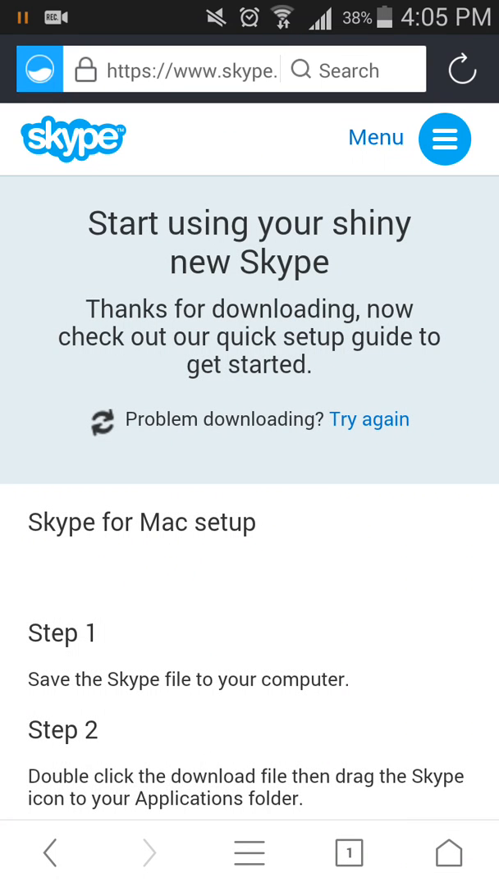
In Downloads delete the paused Skype_7.31.304.dmg and expand Downloaded (45).
left_click(248, 854)
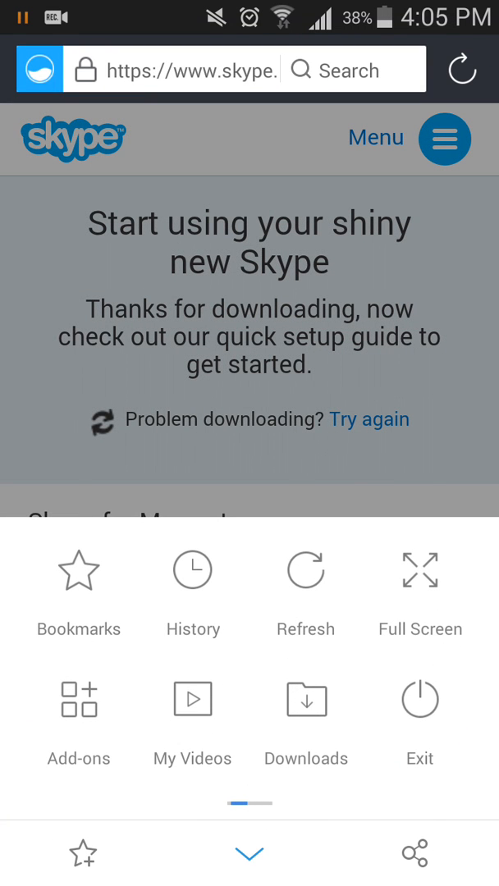
left_click(305, 713)
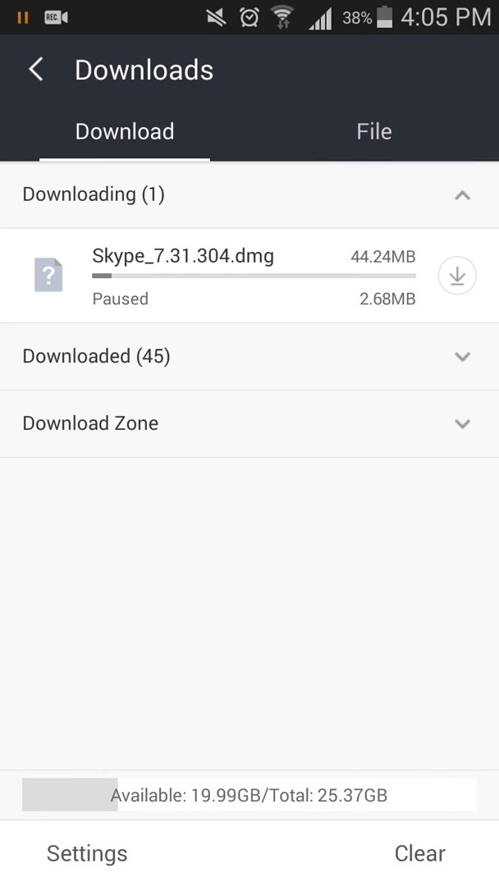
left_click(246, 275)
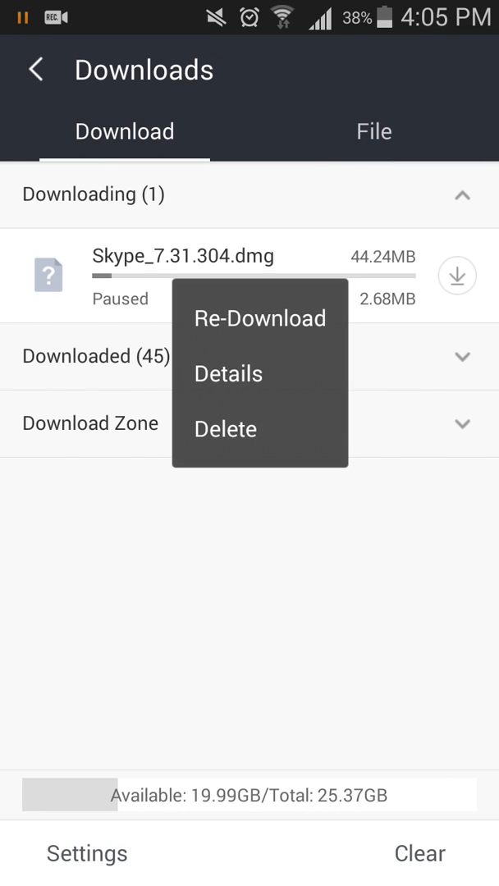
left_click(225, 429)
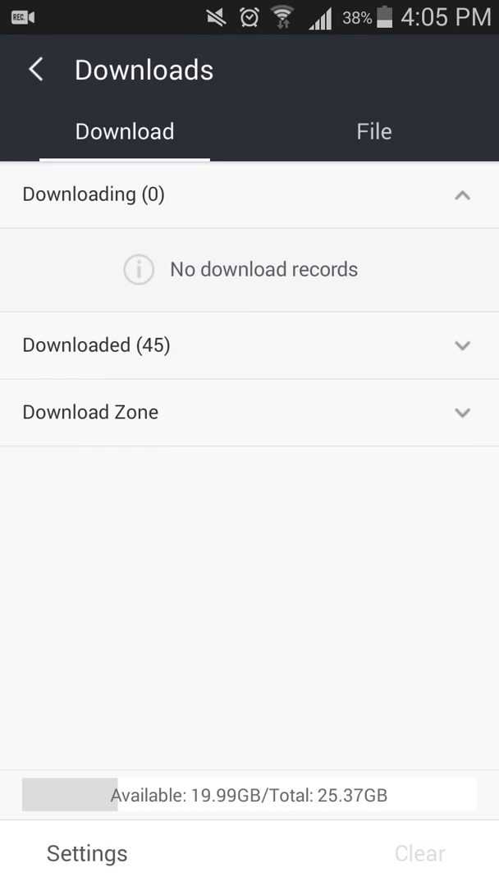
left_click(94, 344)
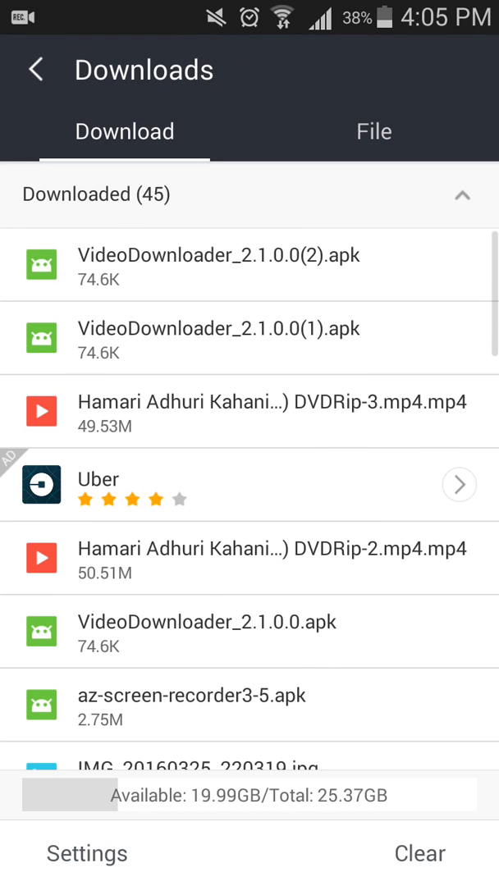
left_click(459, 195)
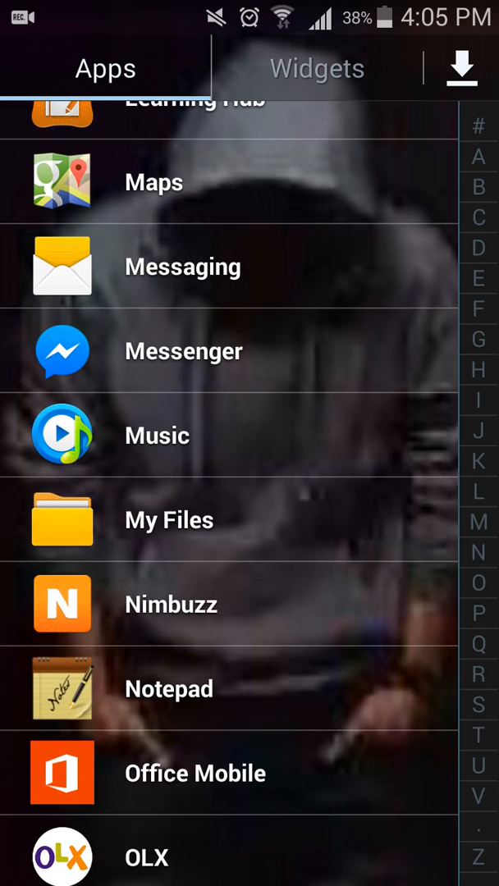
In My Files browse All files and open a storage location.
left_click(169, 519)
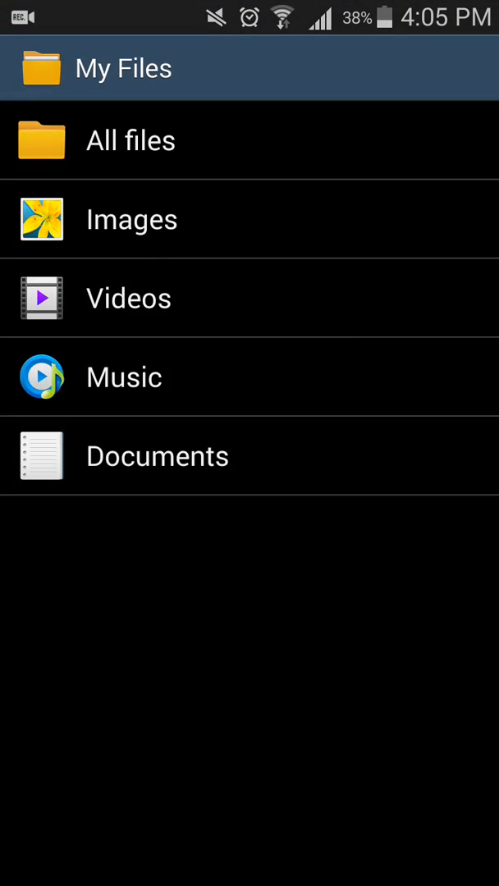
left_click(131, 141)
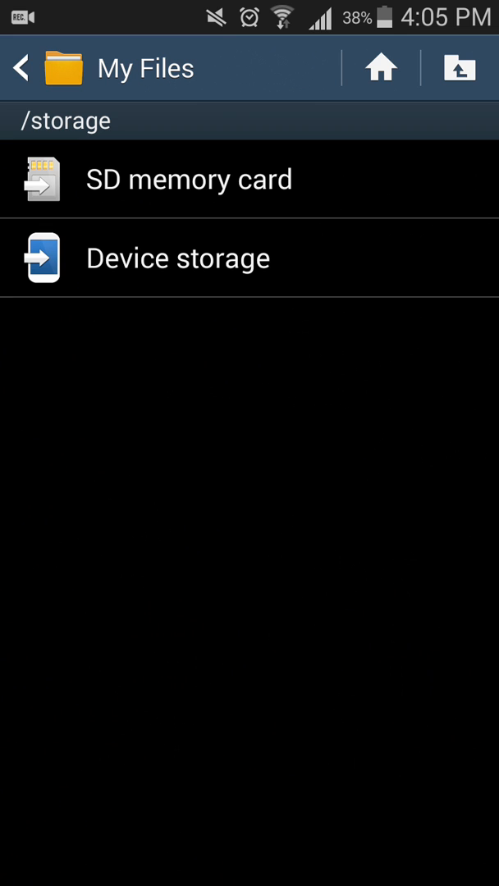
left_click(177, 258)
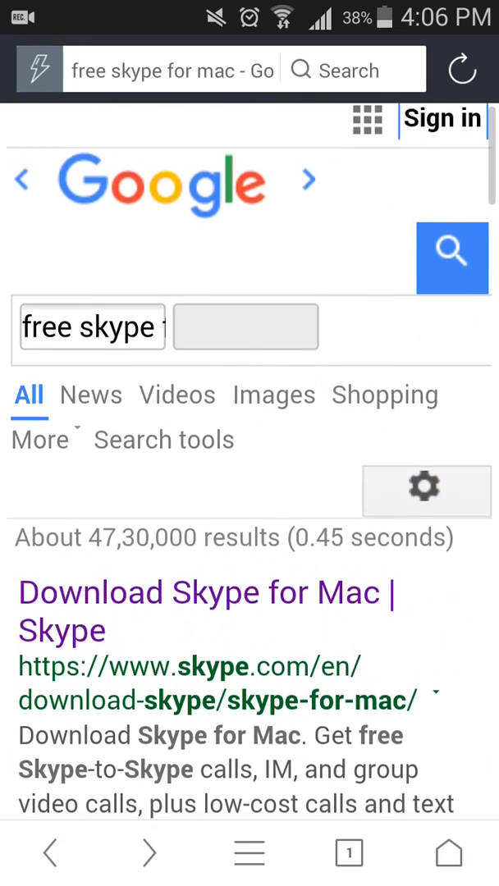
Replace the address with a Nimbuzz search and run it.
scroll("down", 3)
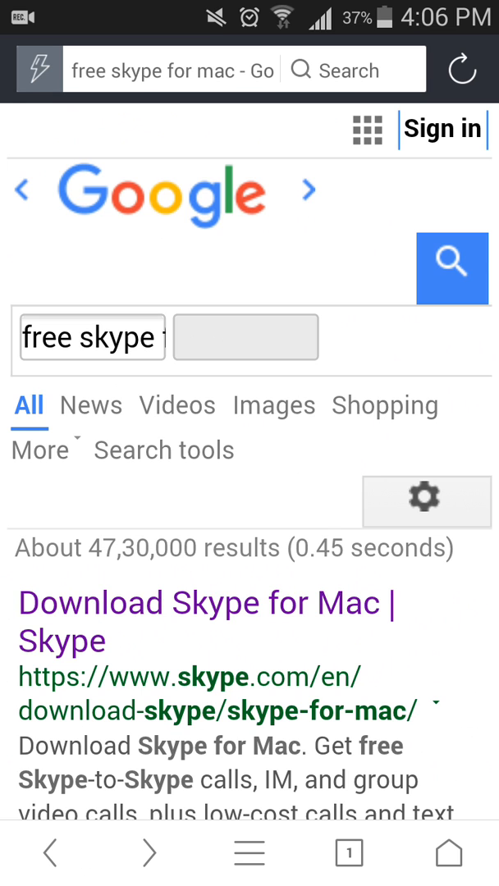
left_click(172, 69)
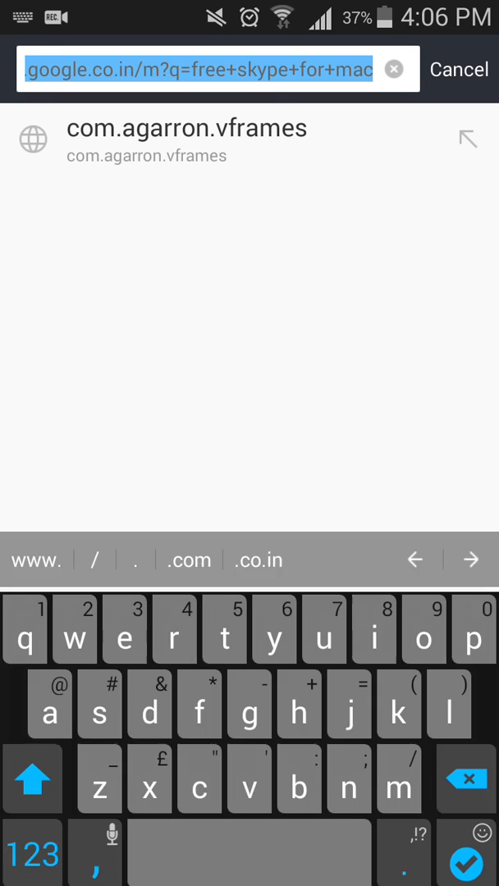
left_click(393, 69)
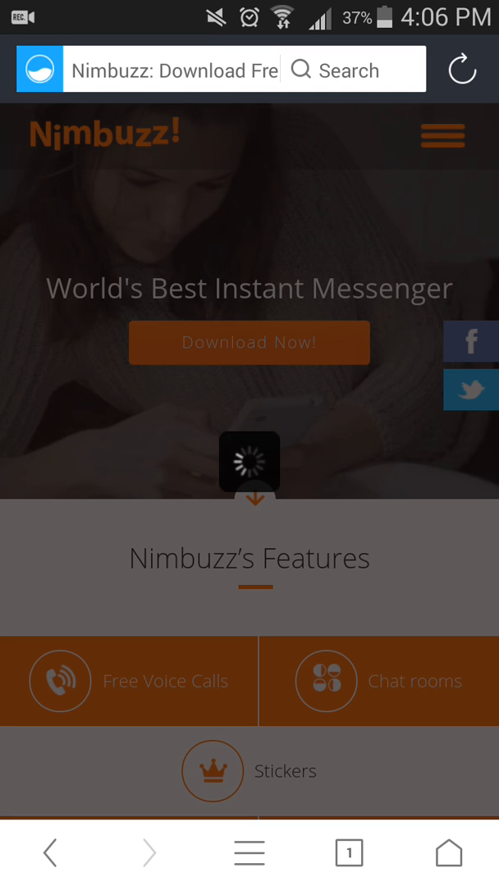
View Nimbuzz's Download Now platform choices, close them and return to the Google results.
left_click(249, 342)
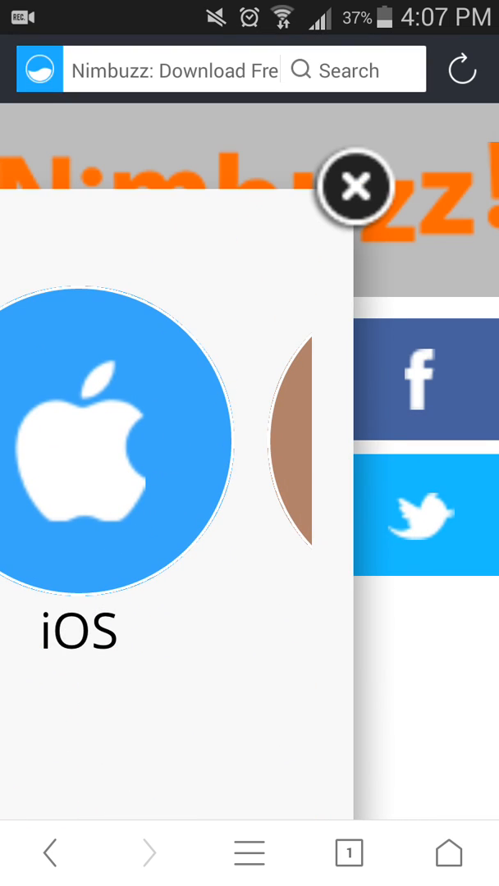
left_click(356, 187)
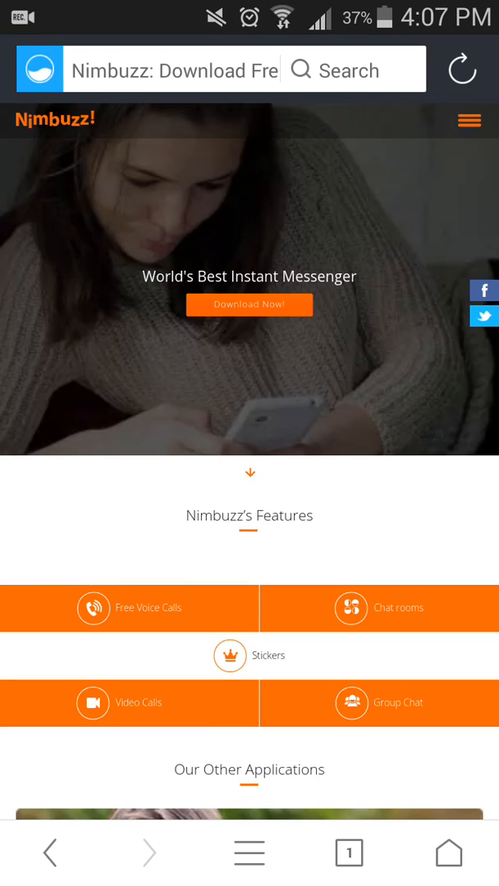
left_click(462, 68)
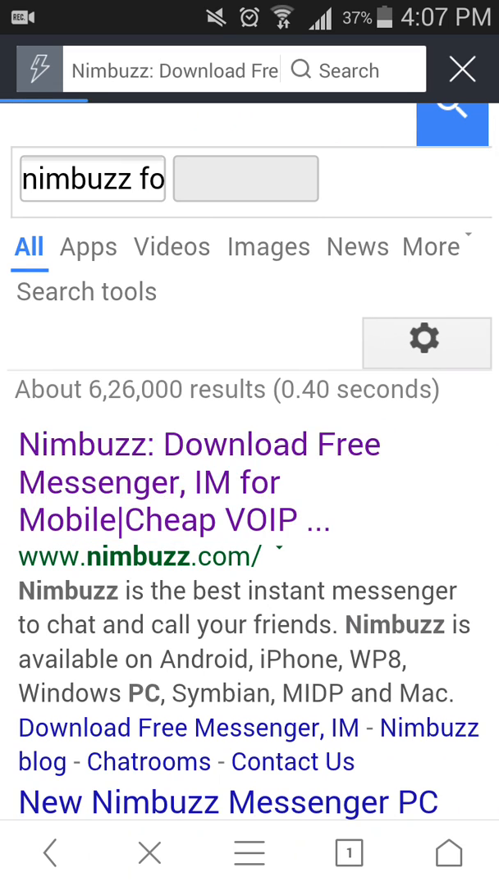
Reopen nimbuzz.com, request the installer for a platform and dismiss the 27.34 MB download prompt.
left_click(197, 444)
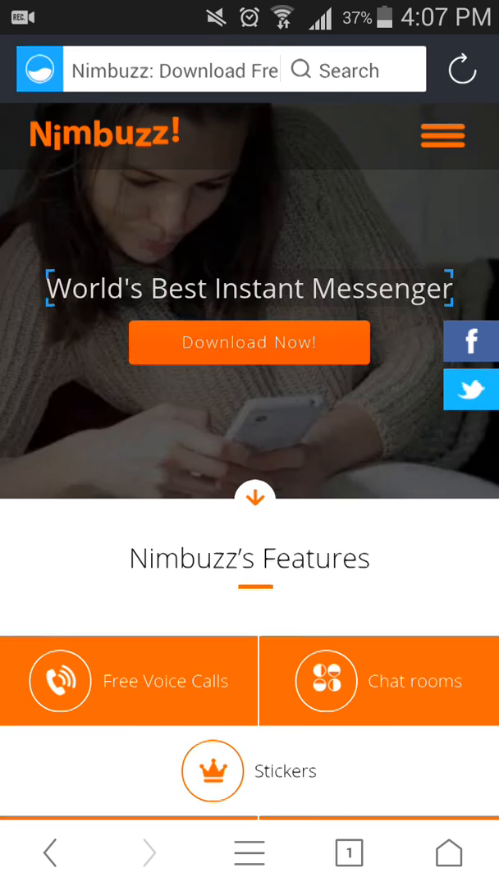
scroll("down", 3)
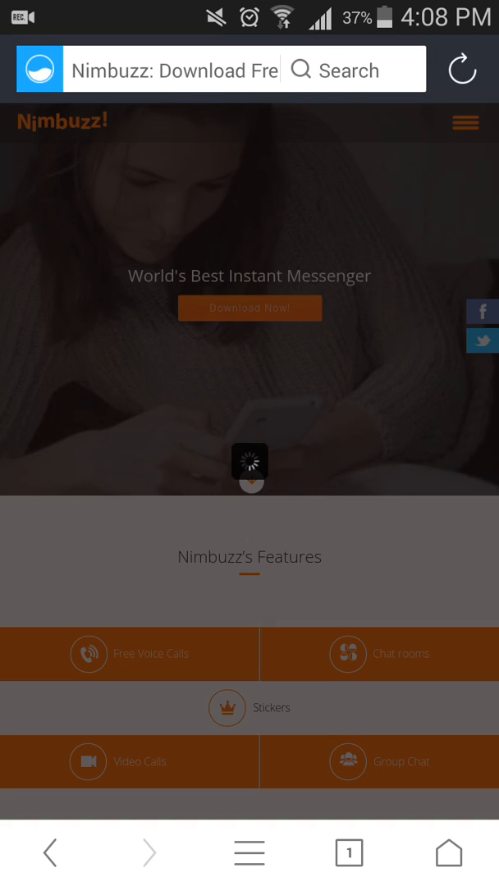
left_click(249, 308)
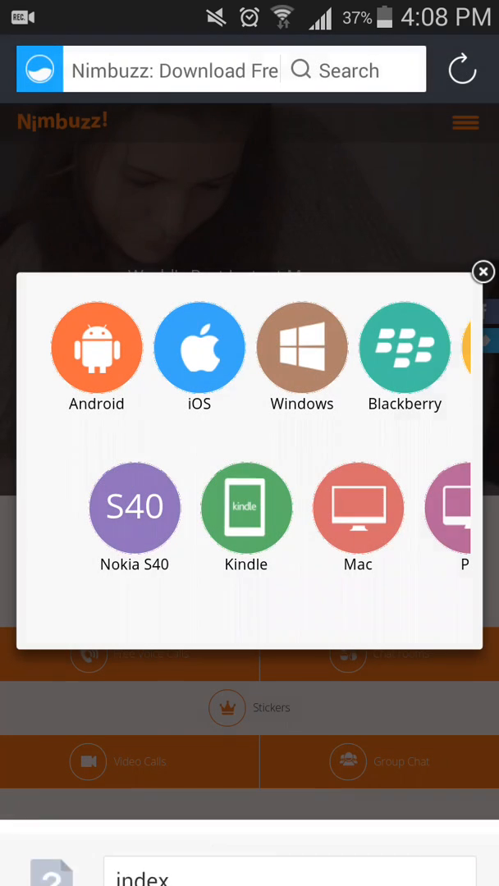
left_click(483, 271)
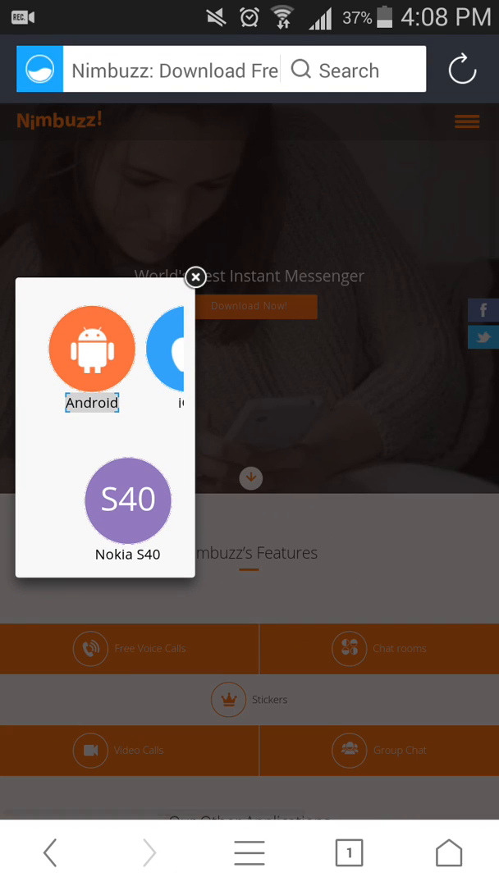
scroll("down", 3)
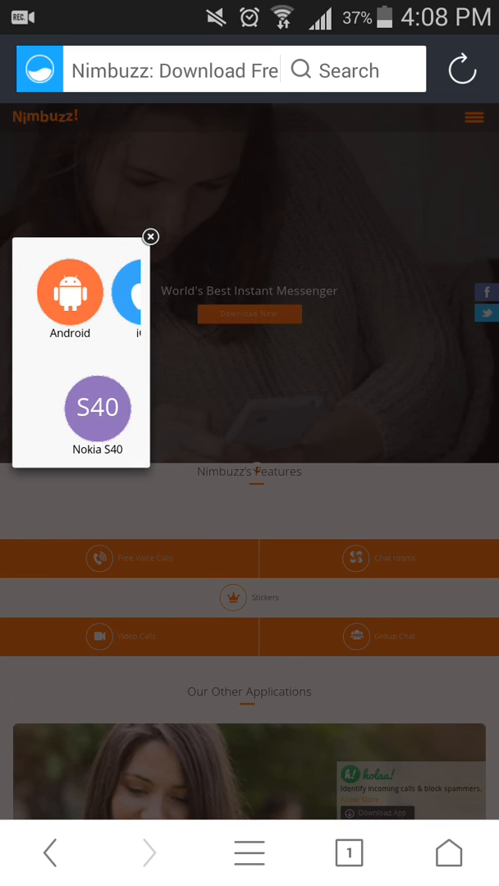
left_click(150, 236)
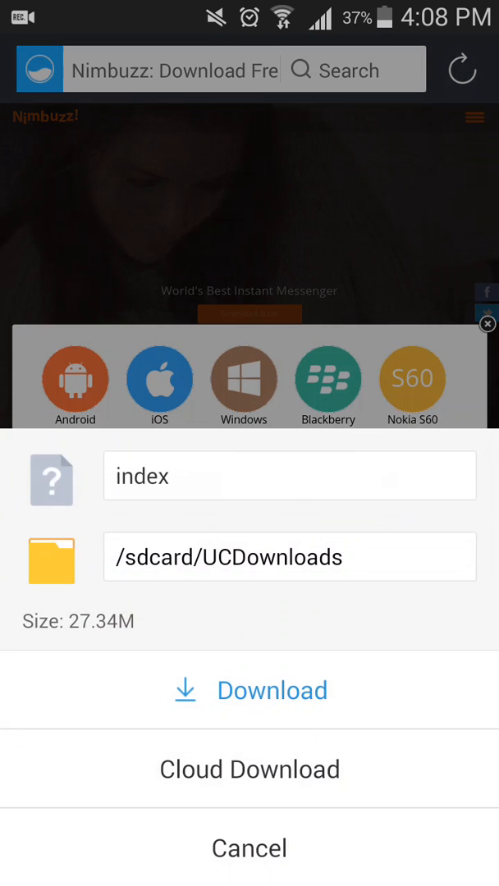
left_click(249, 848)
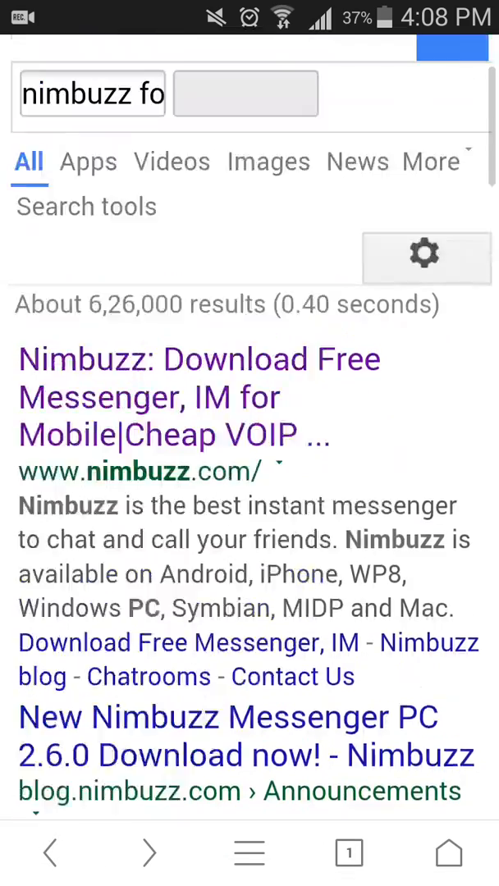
Clear all address-bar input history and confirm, leaving only the default site suggestions.
scroll("down", 3)
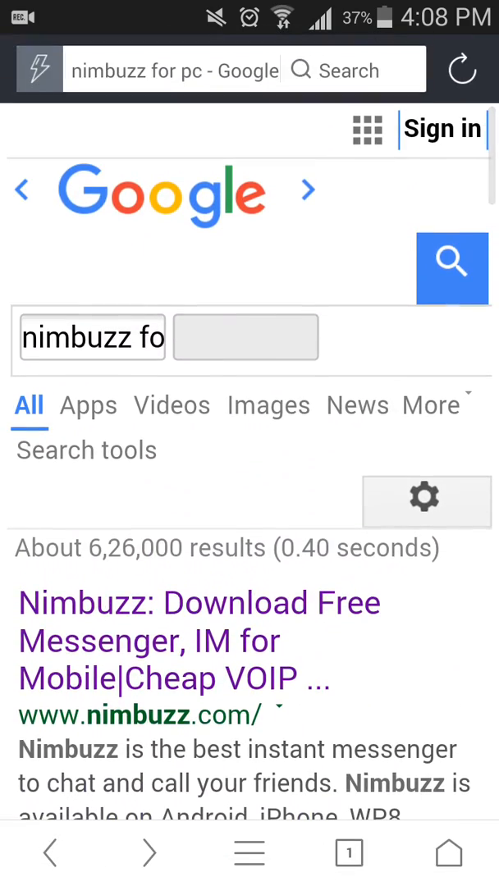
left_click(172, 70)
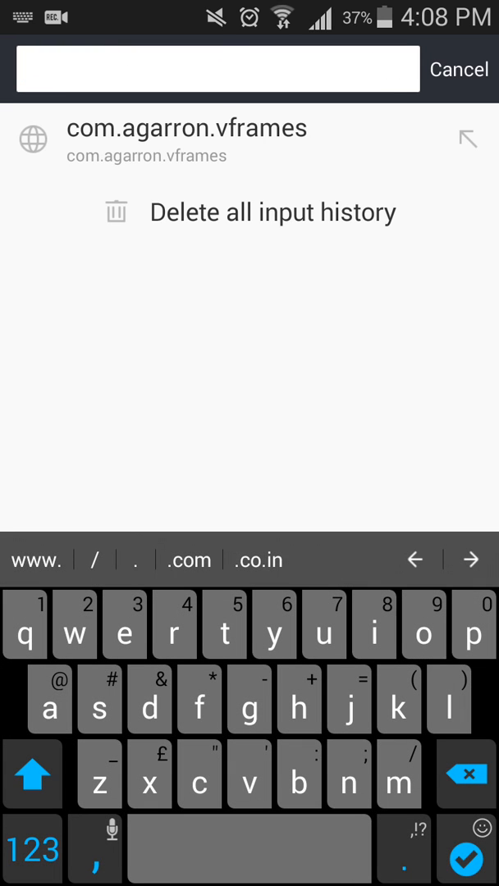
left_click(273, 212)
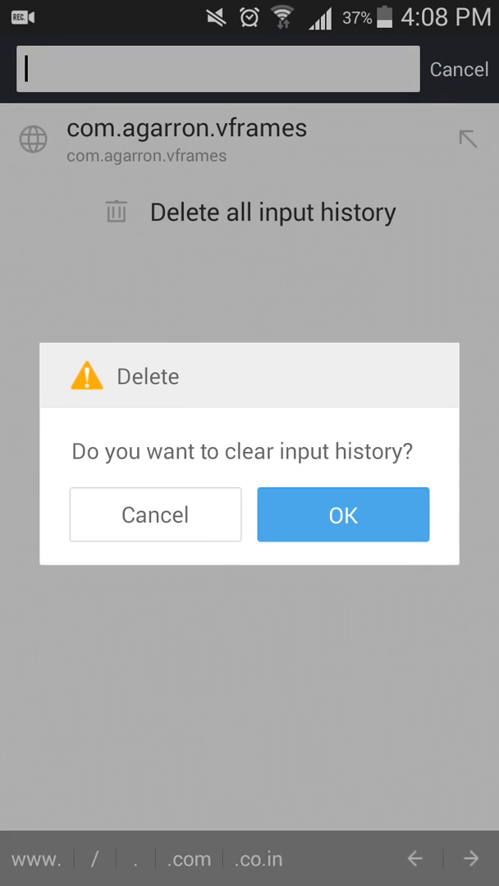
left_click(342, 515)
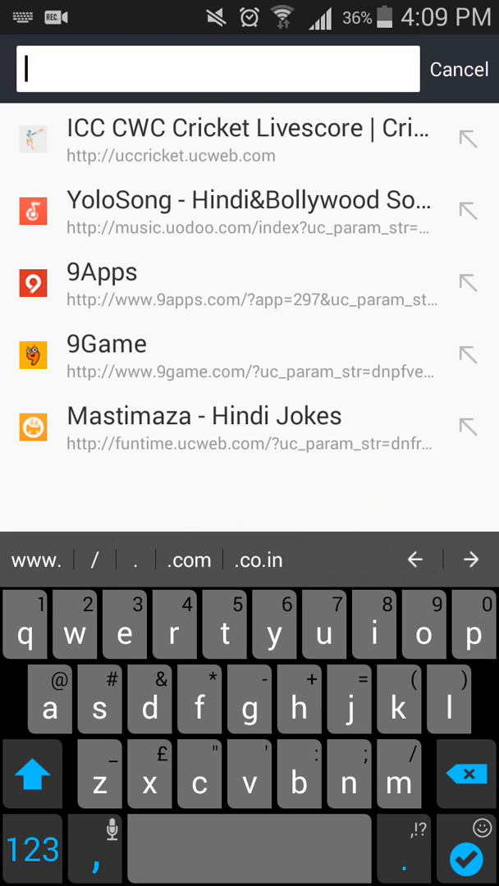
Search for 'uc for pc' from the address bar.
type("uc")
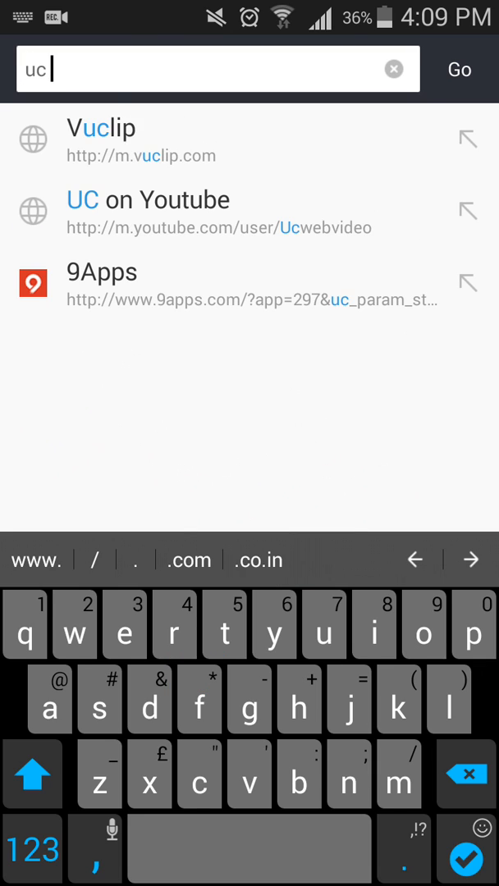
type("fod")
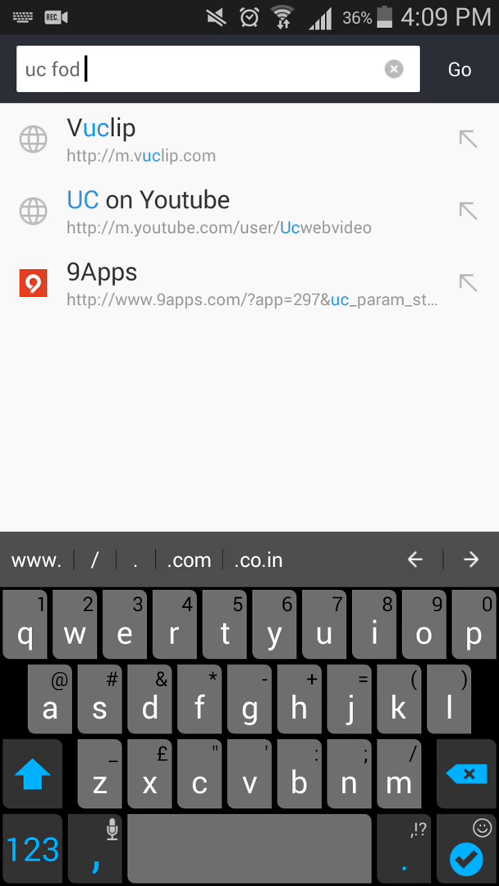
key("BackSpace")
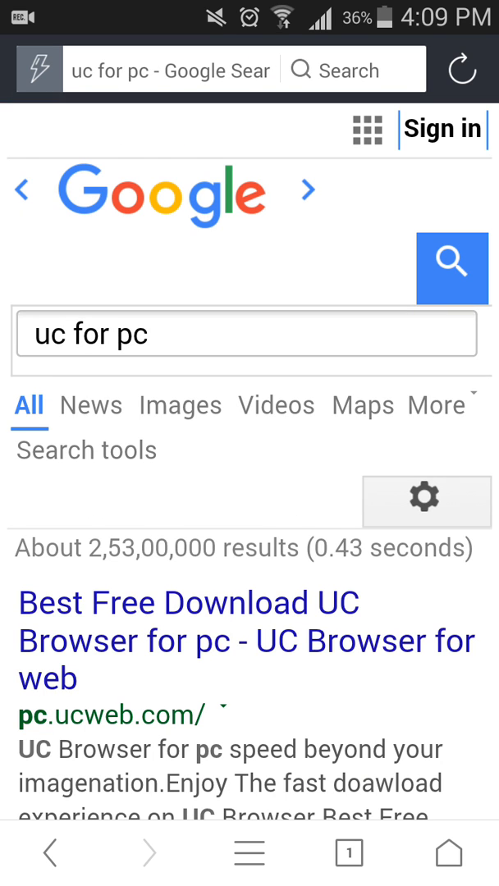
Reach pc.ucweb.com in the results and start the 50.88M Windows UC Browser installer download.
scroll("down", 3)
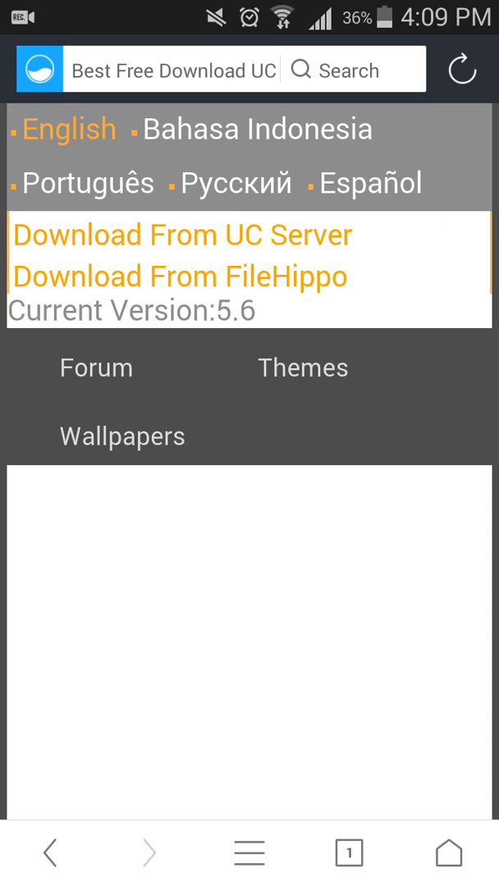
scroll("down", 3)
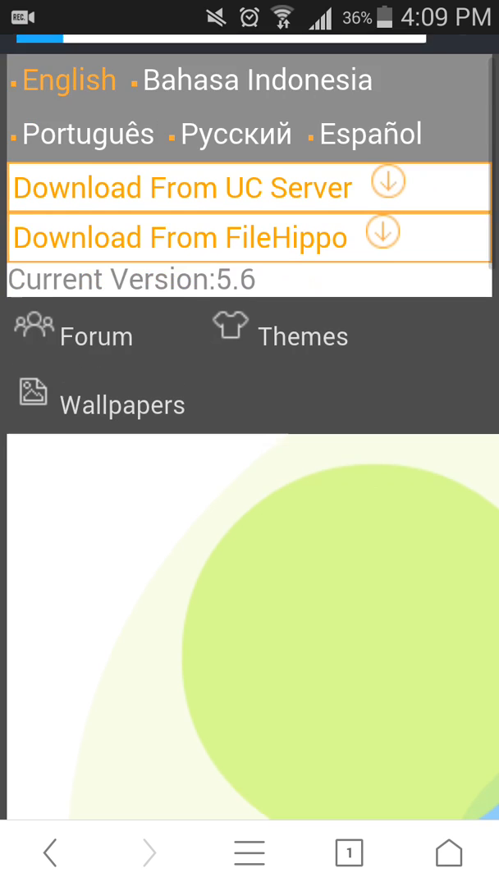
scroll("down", 3)
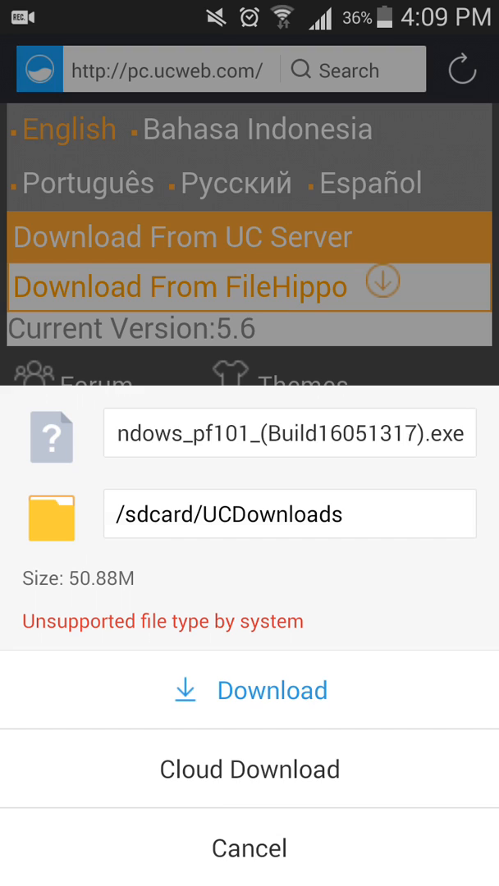
left_click(290, 433)
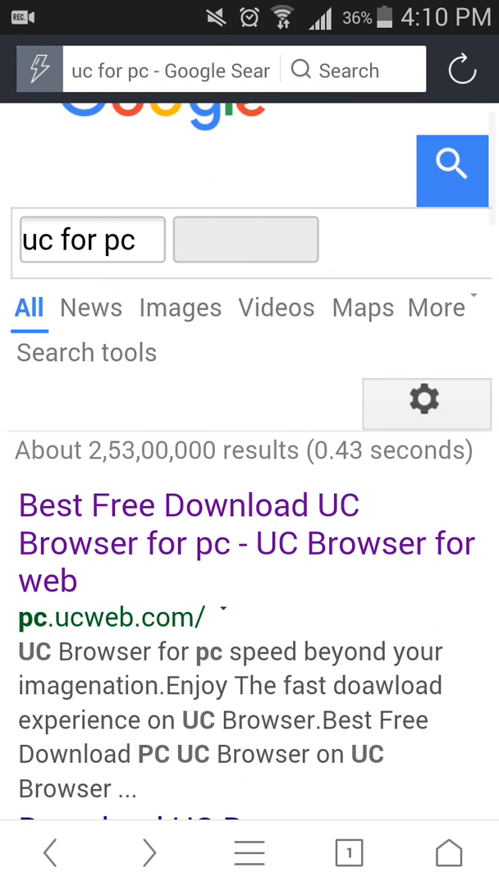
scroll("down", 3)
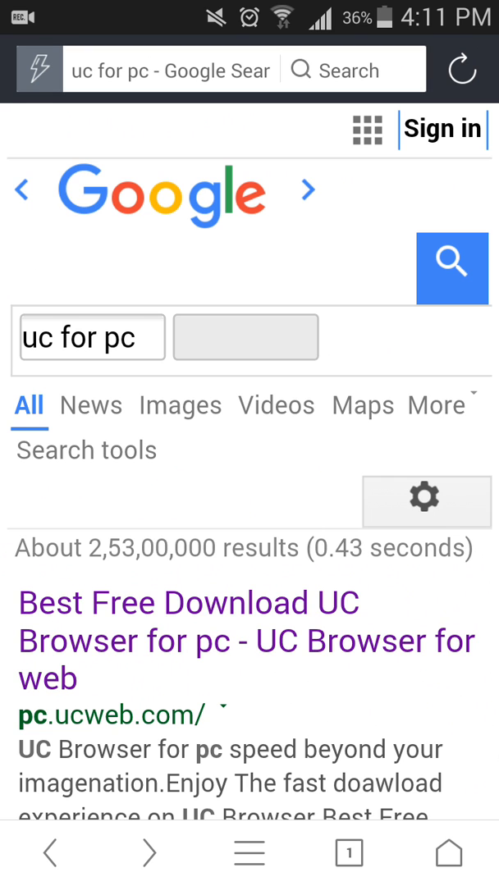
scroll("down", 3)
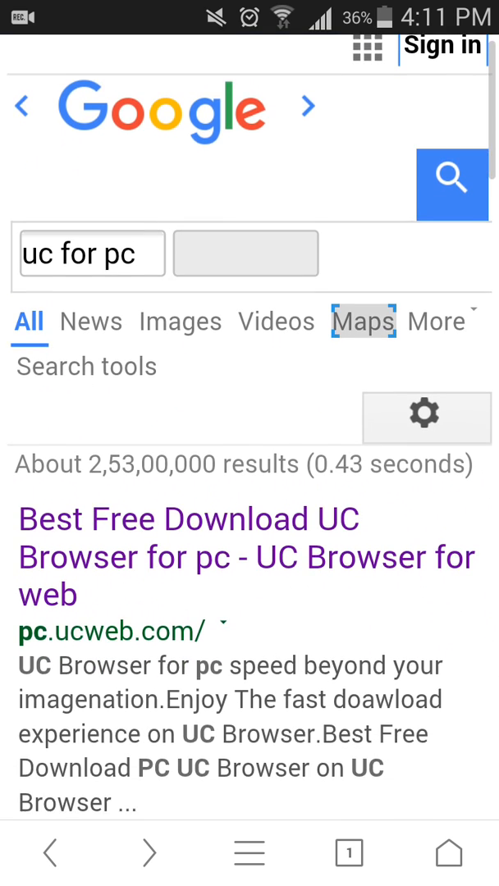
scroll("down", 3)
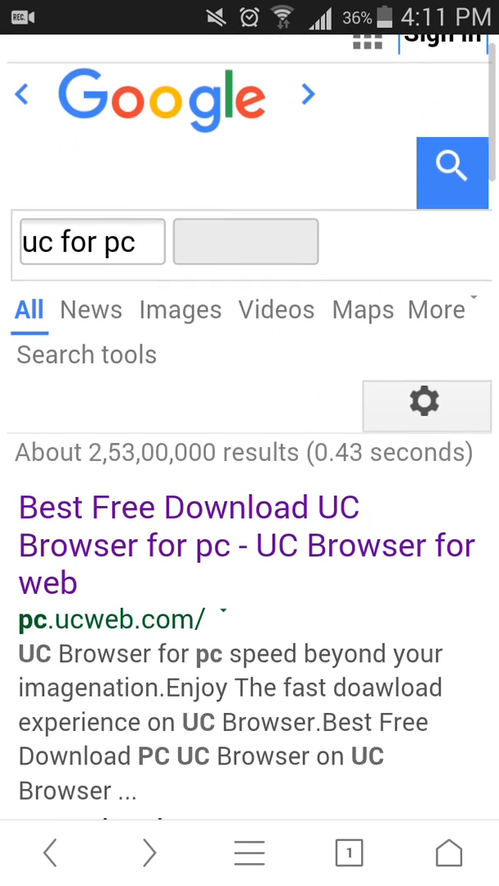
scroll("down", 3)
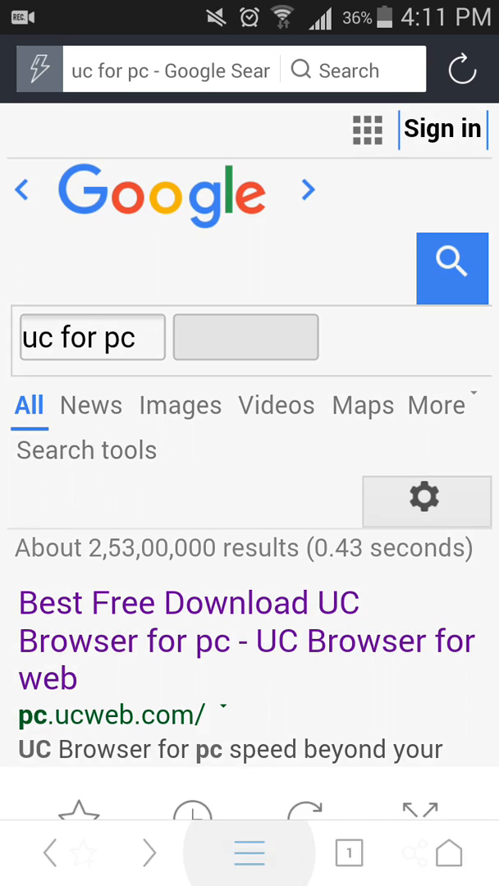
Navigate from the menu through Settings and Browsing Settings to Website Preferences (UA).
left_click(248, 853)
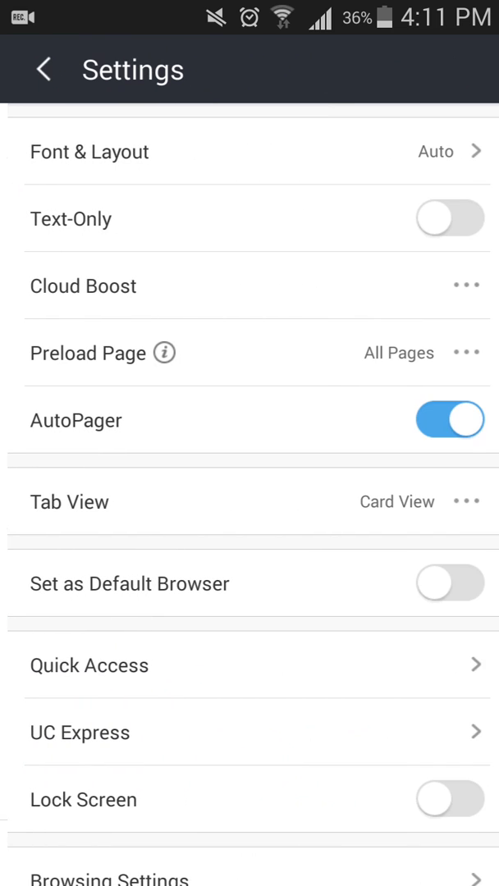
scroll("down", 3)
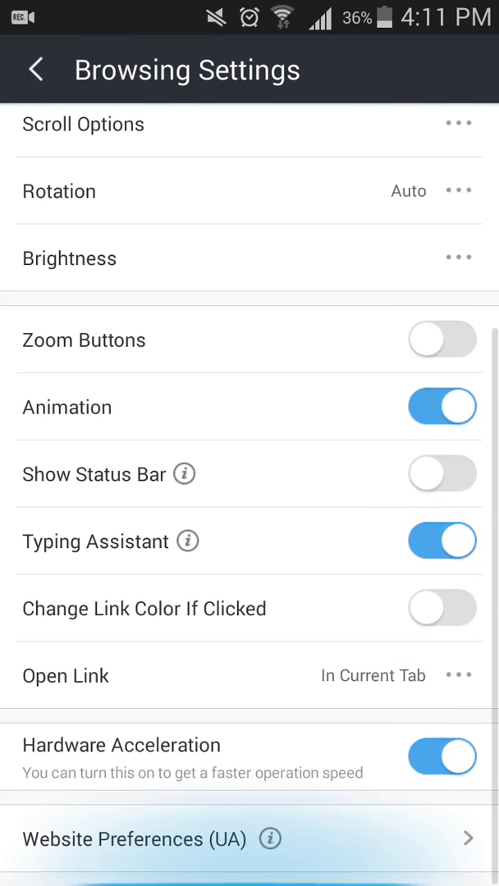
left_click(136, 839)
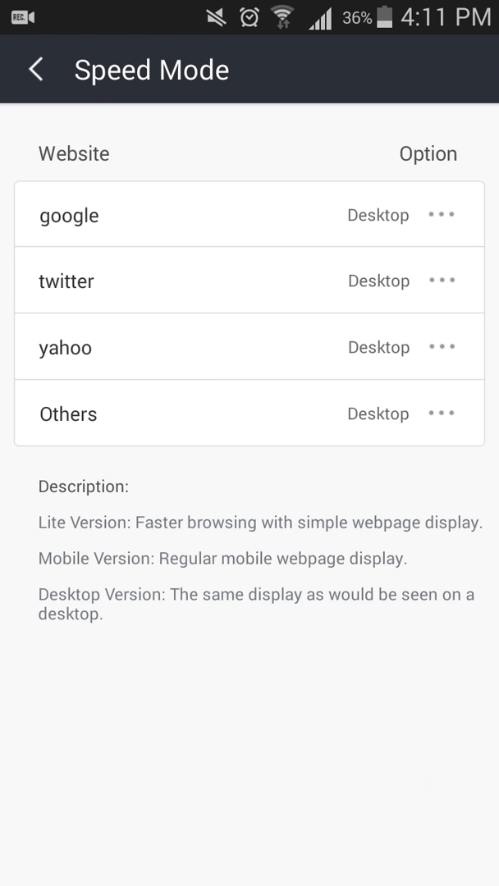
Leave google, twitter, yahoo and Others on Desktop and go back to Browsing Settings.
left_click(36, 69)
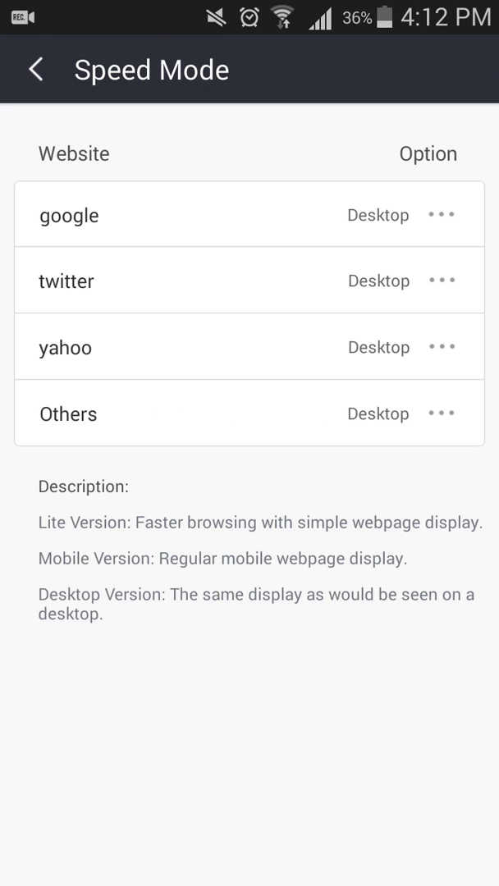
left_click(37, 69)
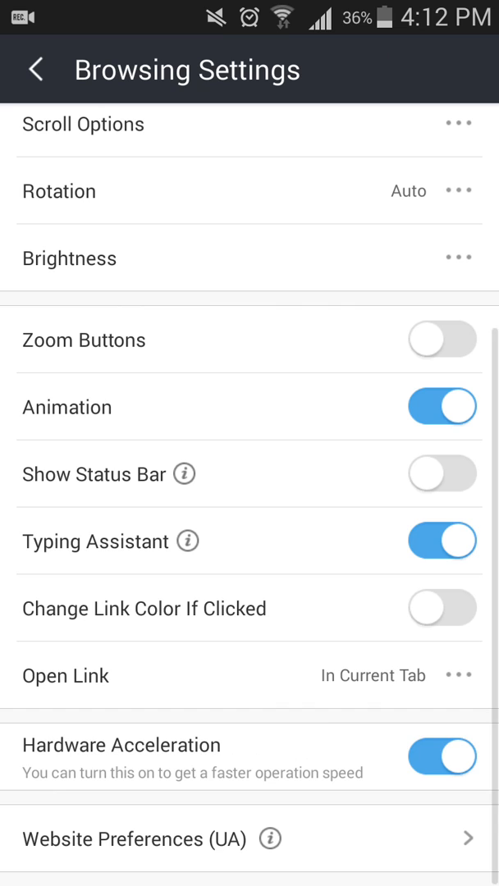